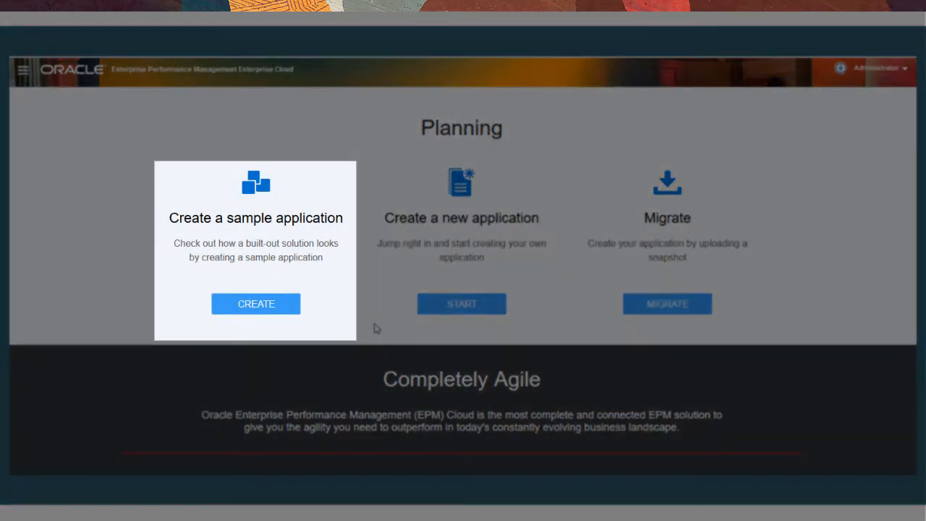
mouse_move(470, 307)
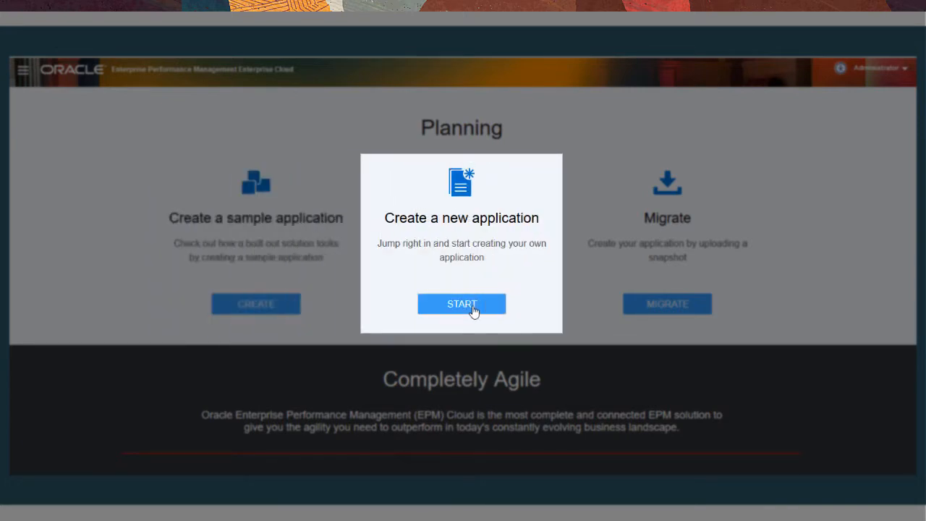
Start creating a new Planning application and land on its home page of module tiles
click(460, 303)
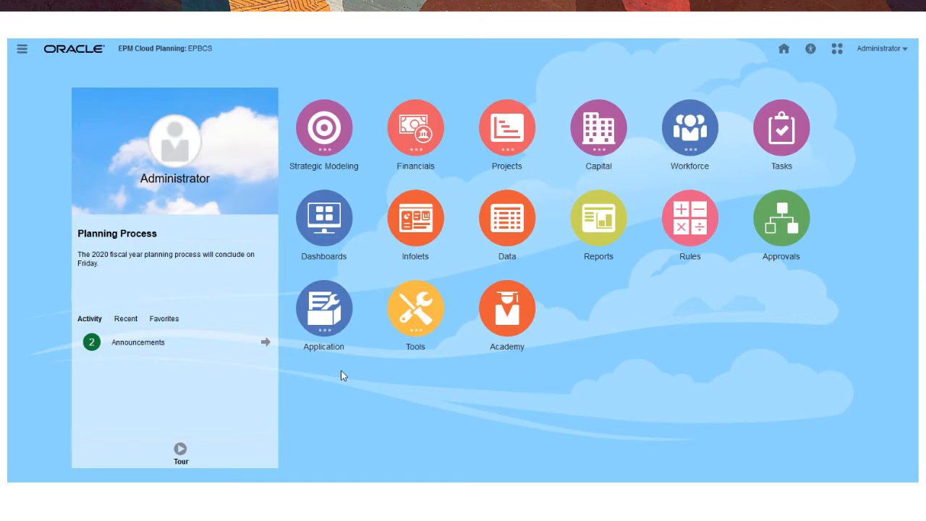
View the EPBCS application overview with task, rule and approval counts, cubes chart and Actions menu
click(324, 308)
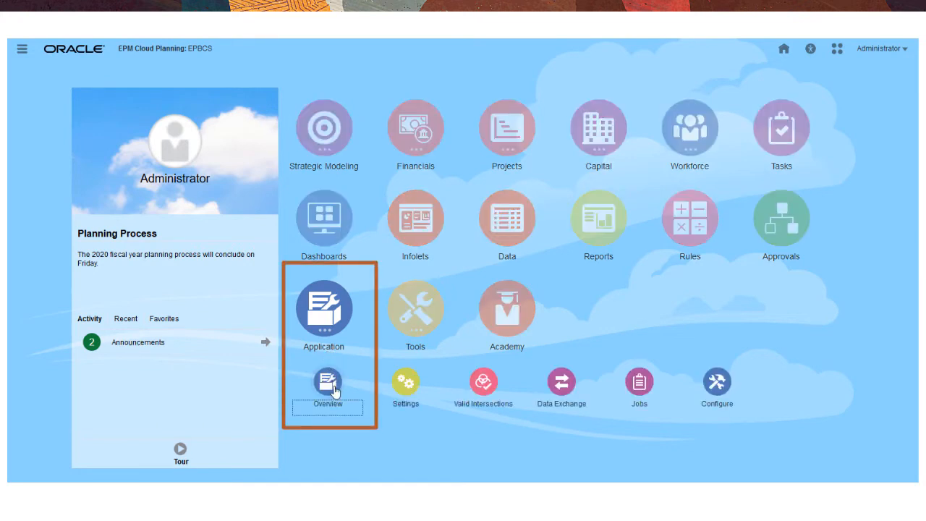
click(327, 382)
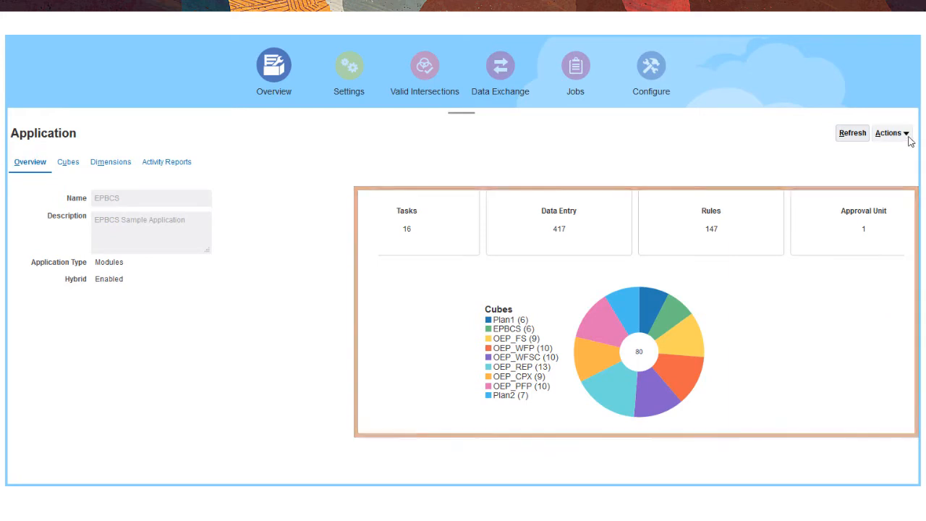
click(890, 133)
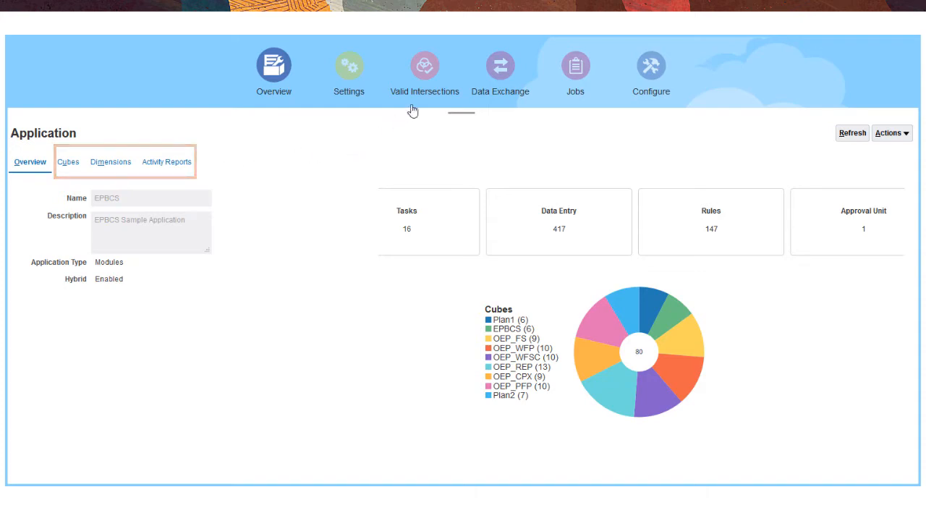
Browse Valid Intersections and view the Global Assumption Valid Combos rule
click(424, 65)
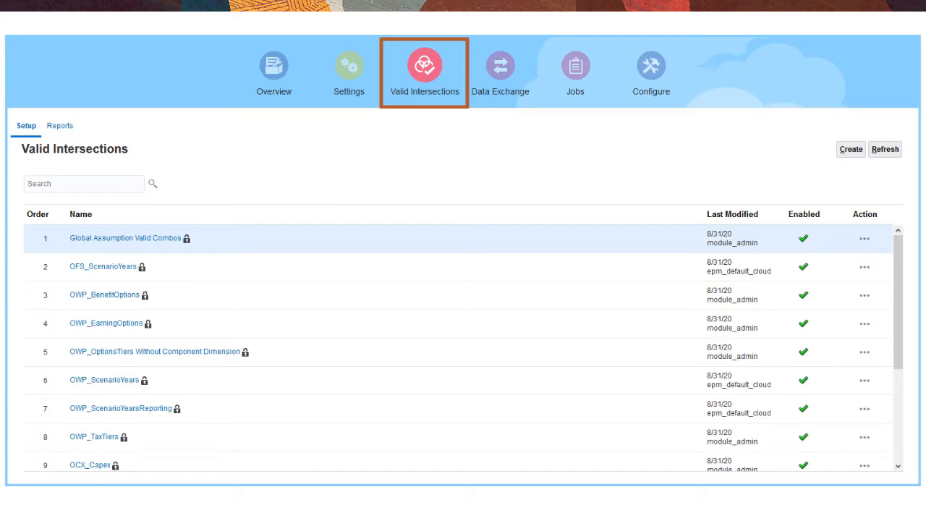
mouse_move(165, 239)
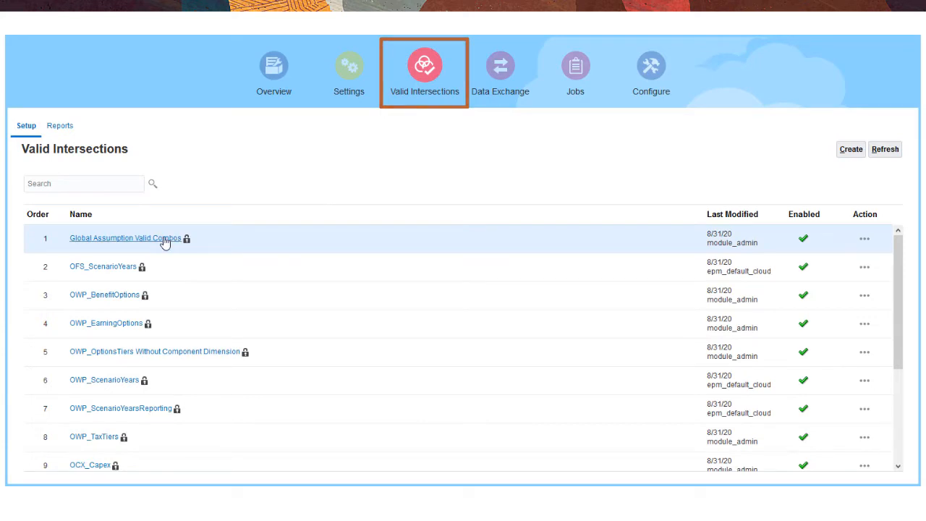
click(125, 237)
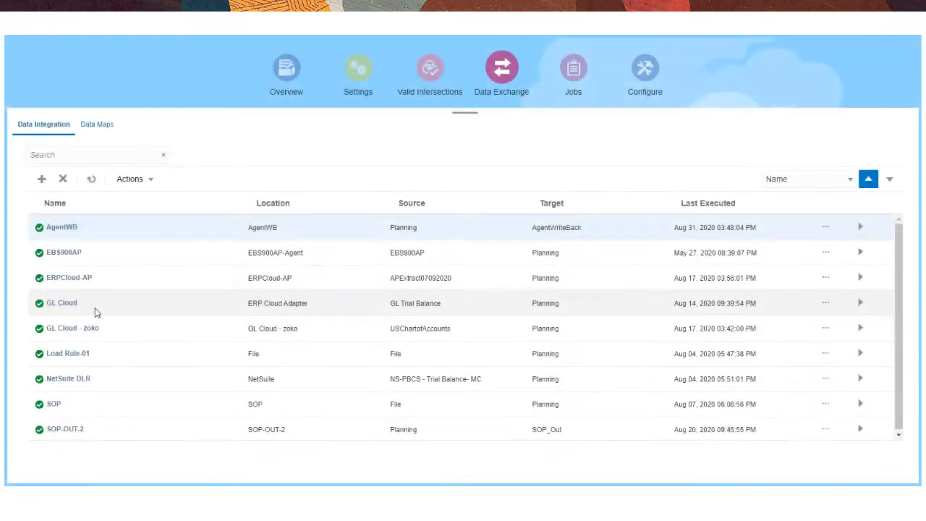
Inspect the GL Cloud integration, then show Data Exchange actions like Process Details and Agent
click(502, 68)
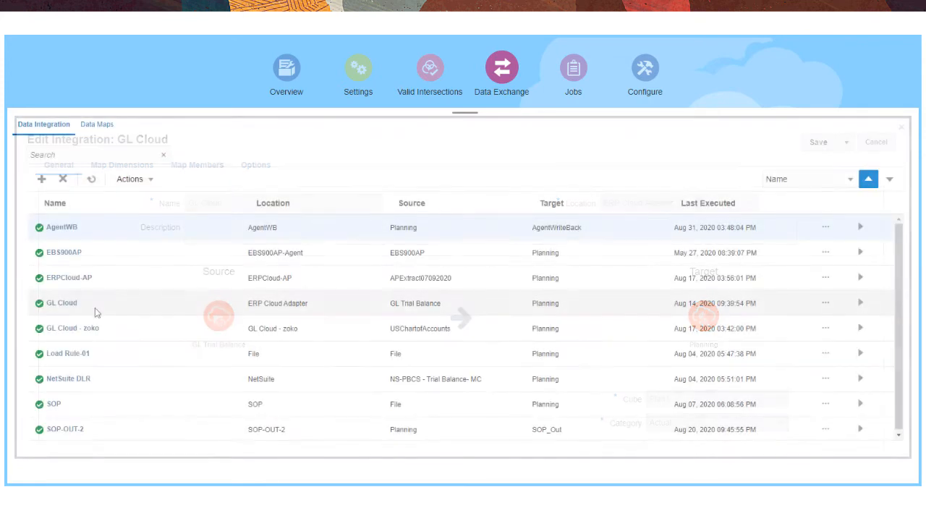
click(134, 179)
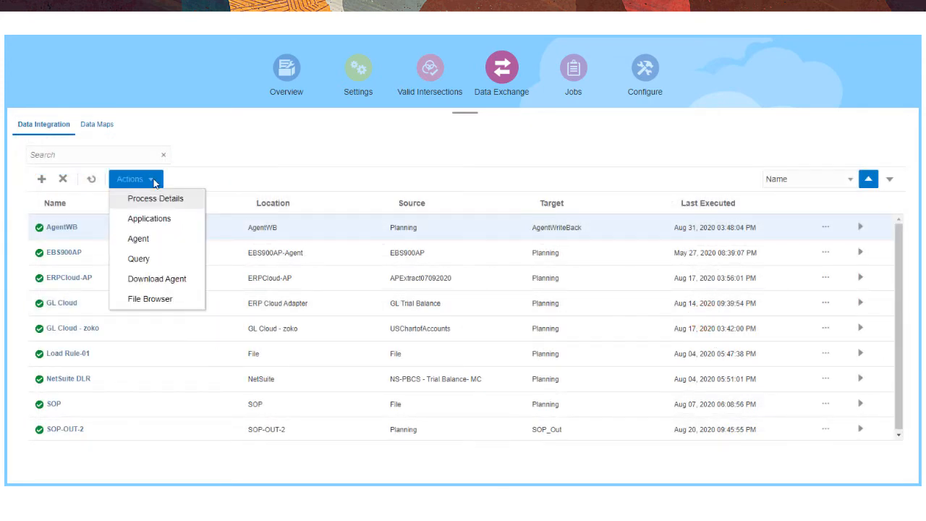
mouse_move(208, 177)
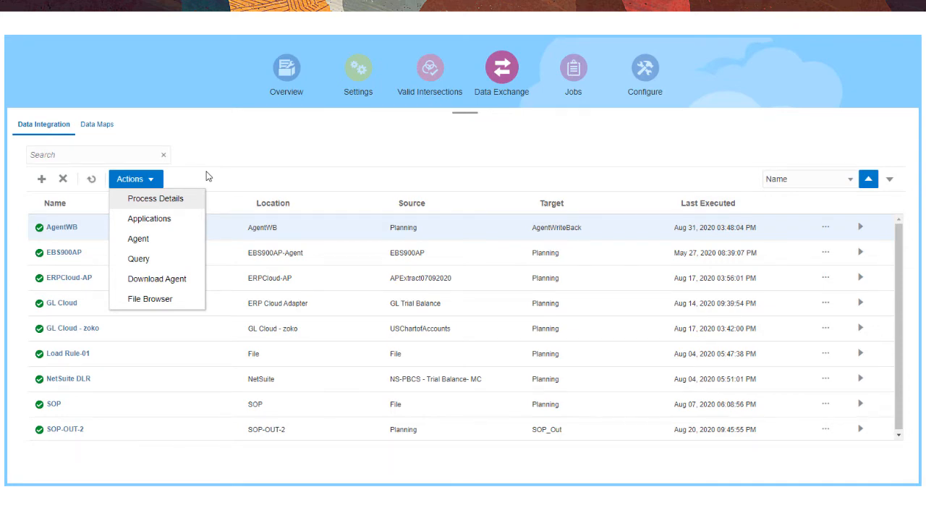
Review the Data Maps list, then view the Jobs page with the completed Refresh Database job
click(97, 125)
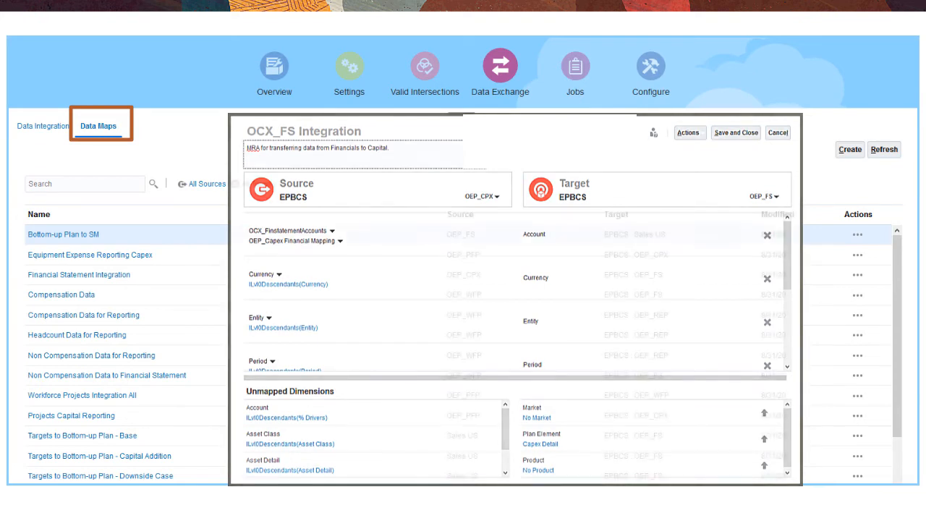
click(778, 133)
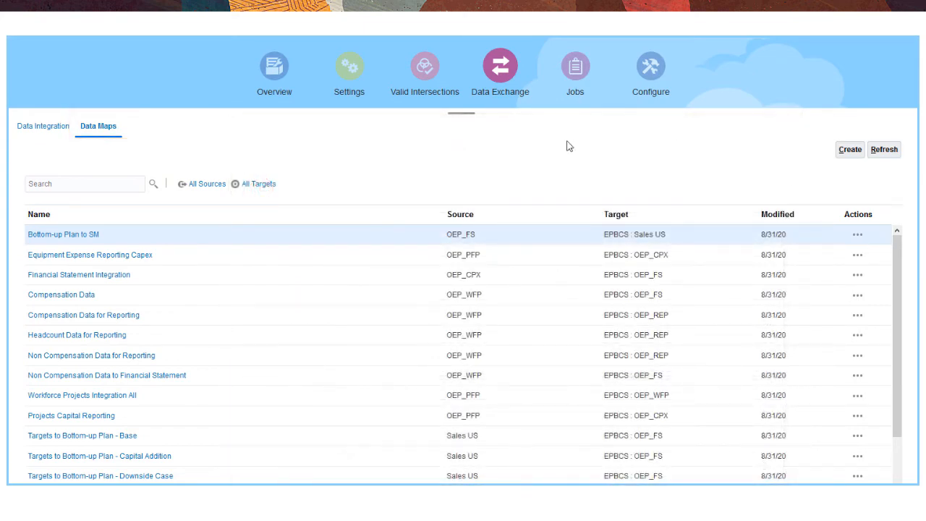
click(573, 65)
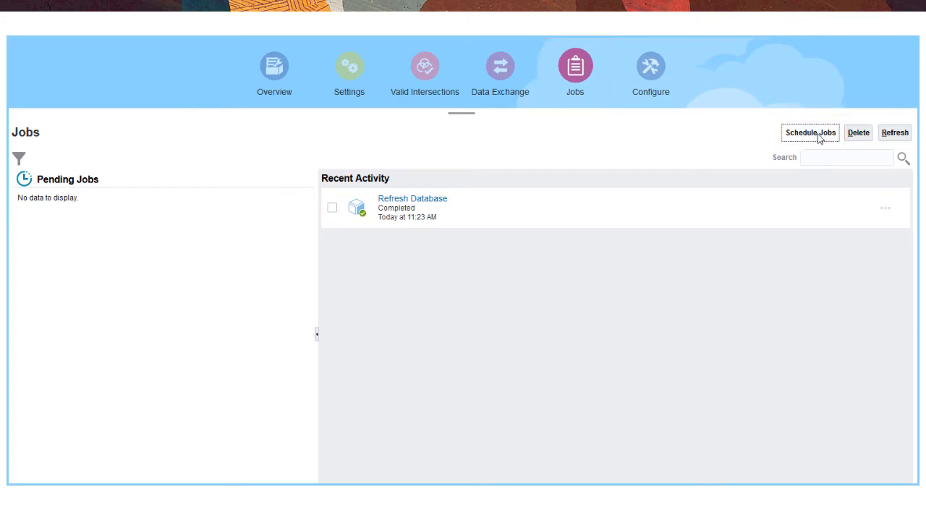
Begin a Schedule Job wizard showing job types and run-timing options
click(810, 133)
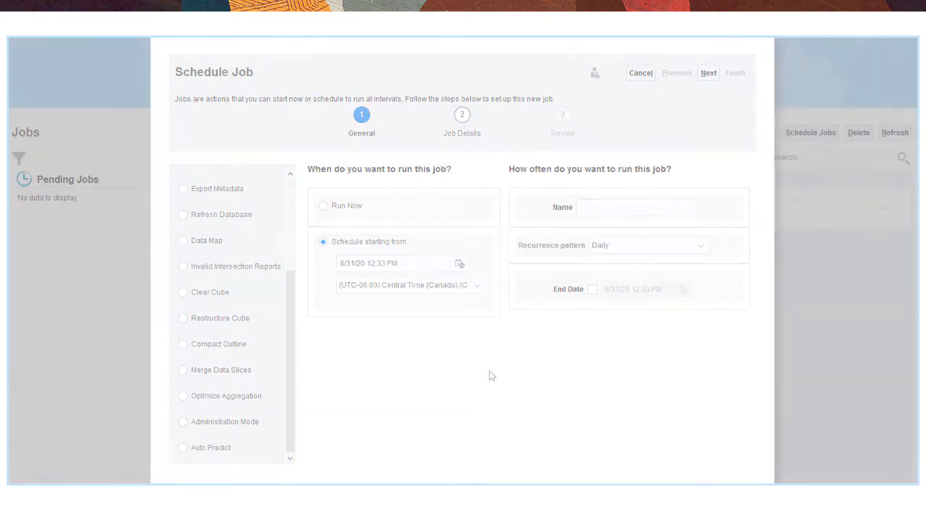
Choose Financials in Configure and review its Enable Features list
click(649, 65)
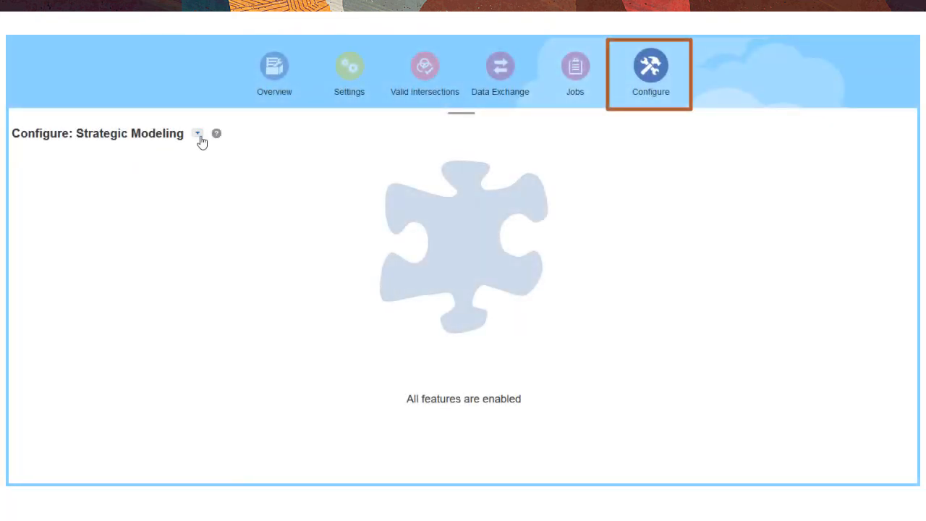
click(197, 133)
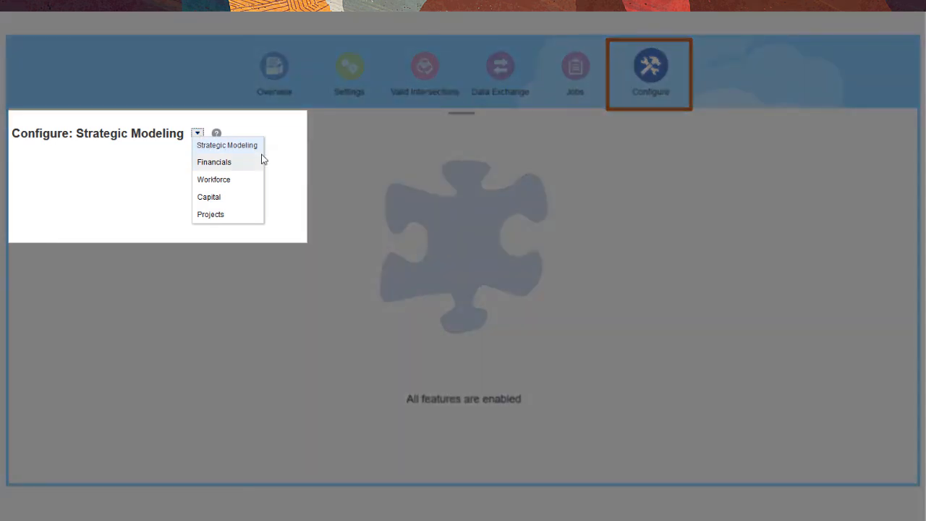
mouse_move(249, 165)
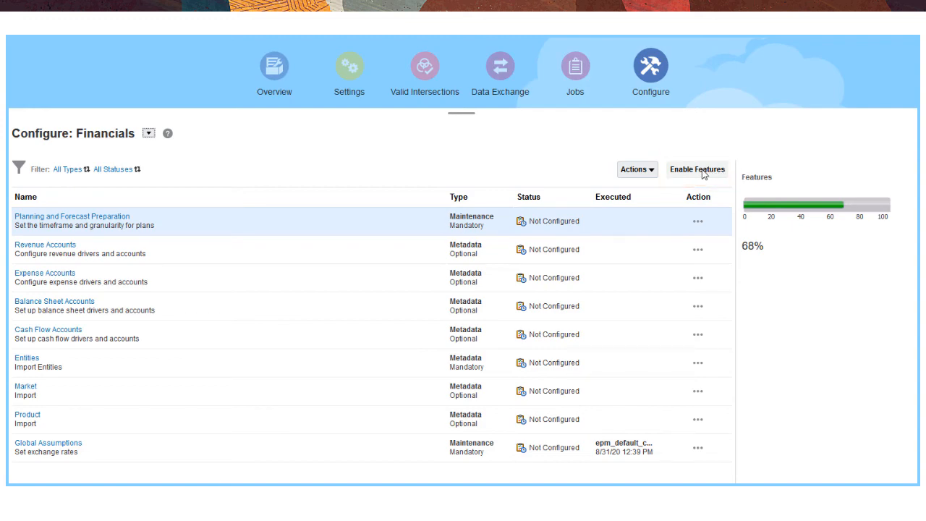
click(696, 170)
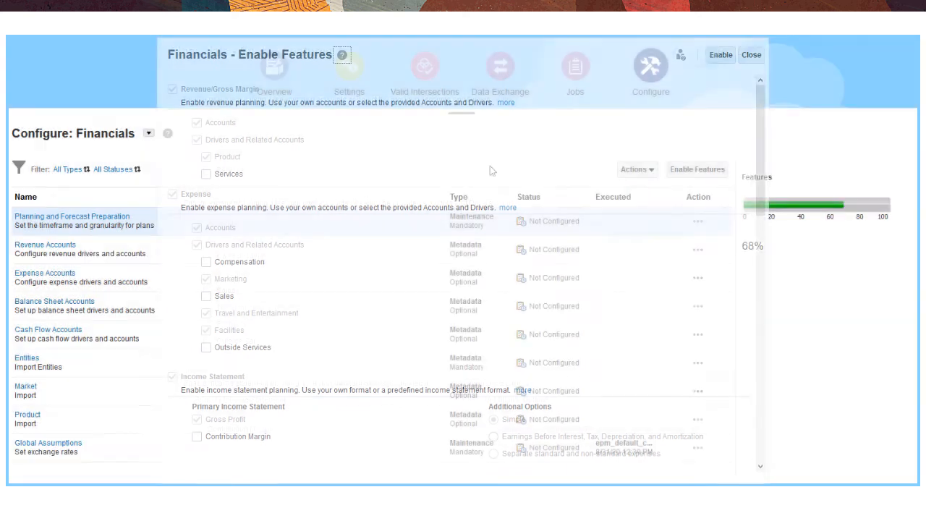
click(752, 55)
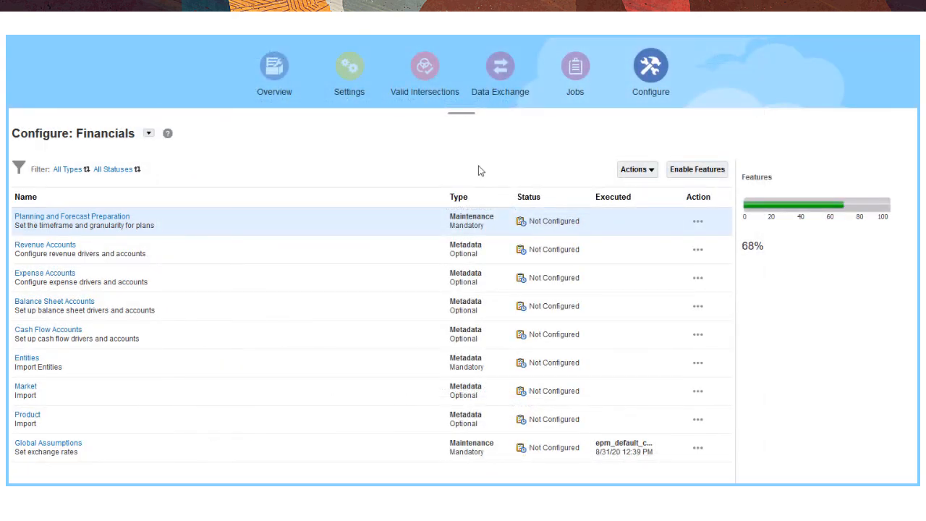
mouse_move(148, 211)
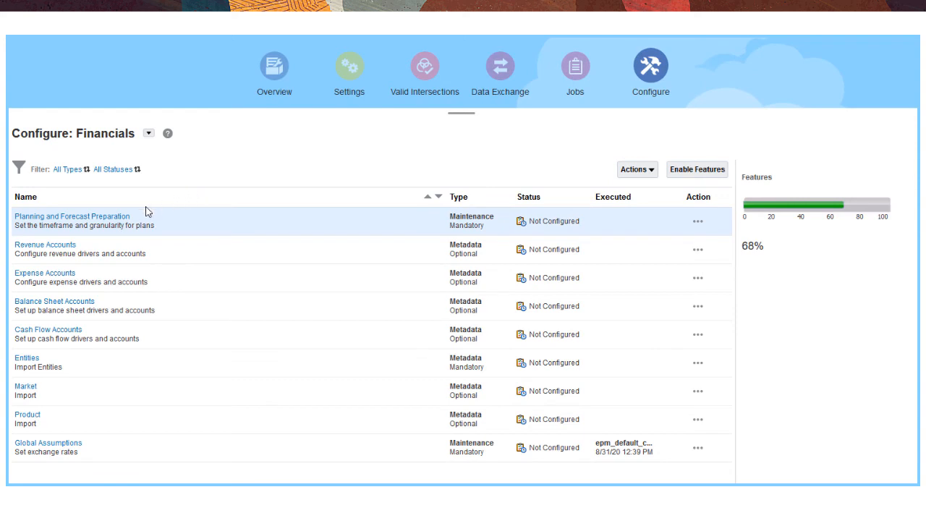
mouse_move(144, 213)
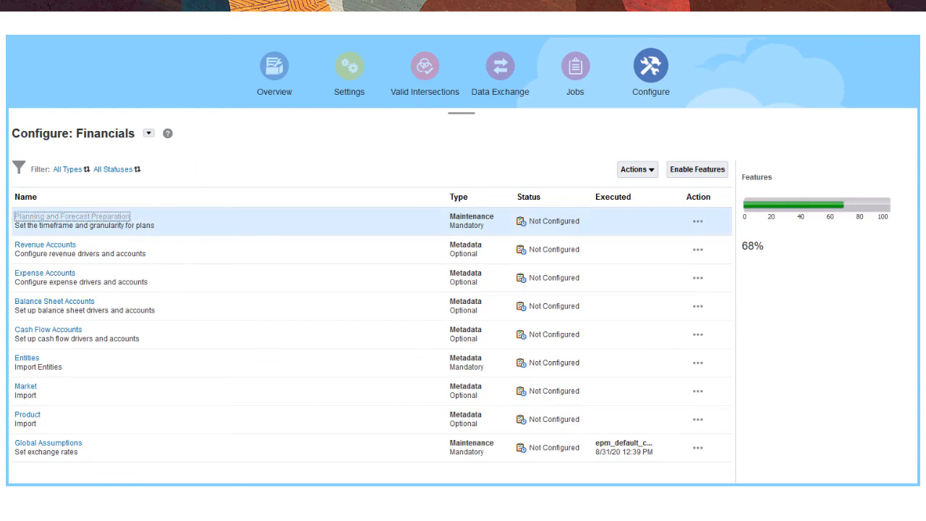
View the Planning and Forecast Preparation settings for fiscal year, period and plan start
click(72, 217)
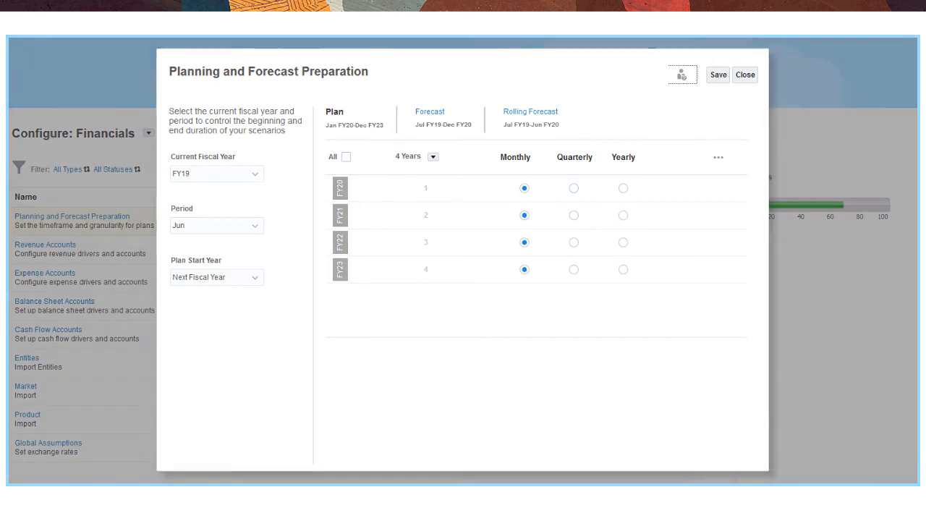
From Tools, view the Migration categories, then Access Control's Manage Groups list of nine groups
click(747, 75)
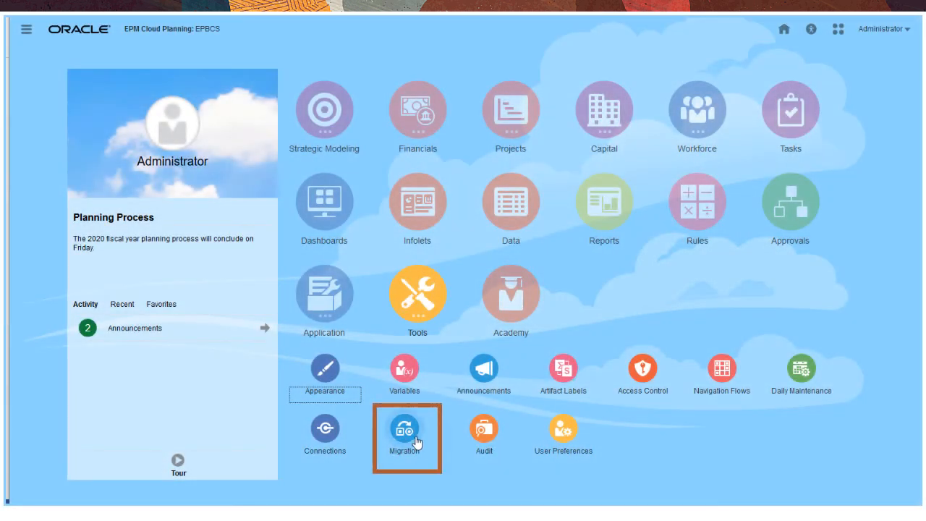
click(405, 428)
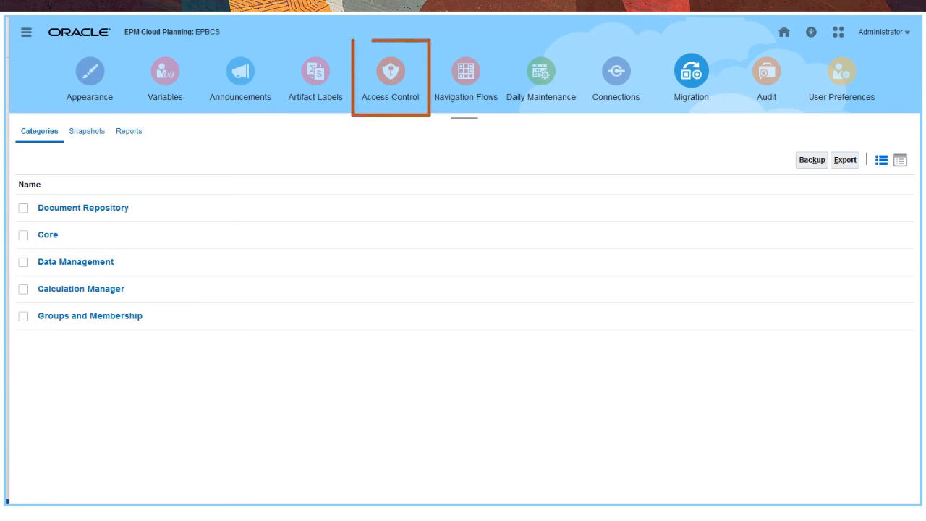
click(390, 71)
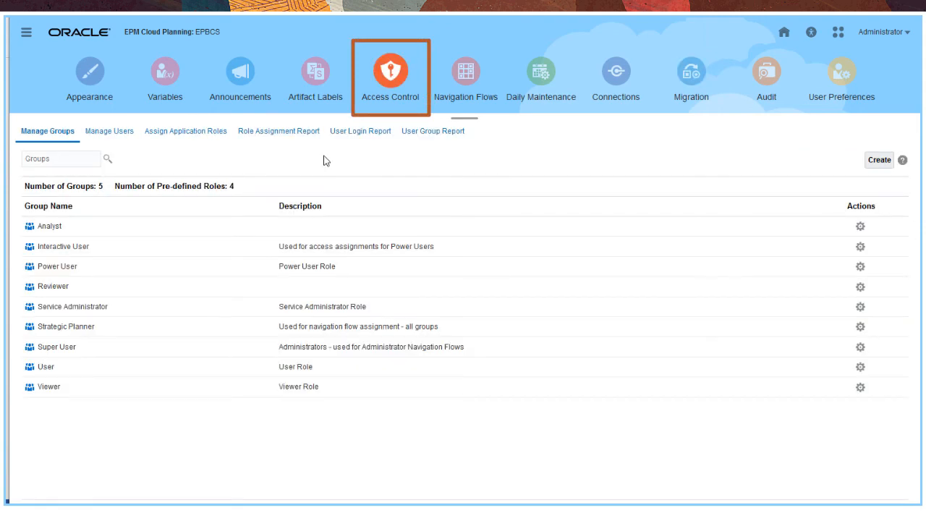